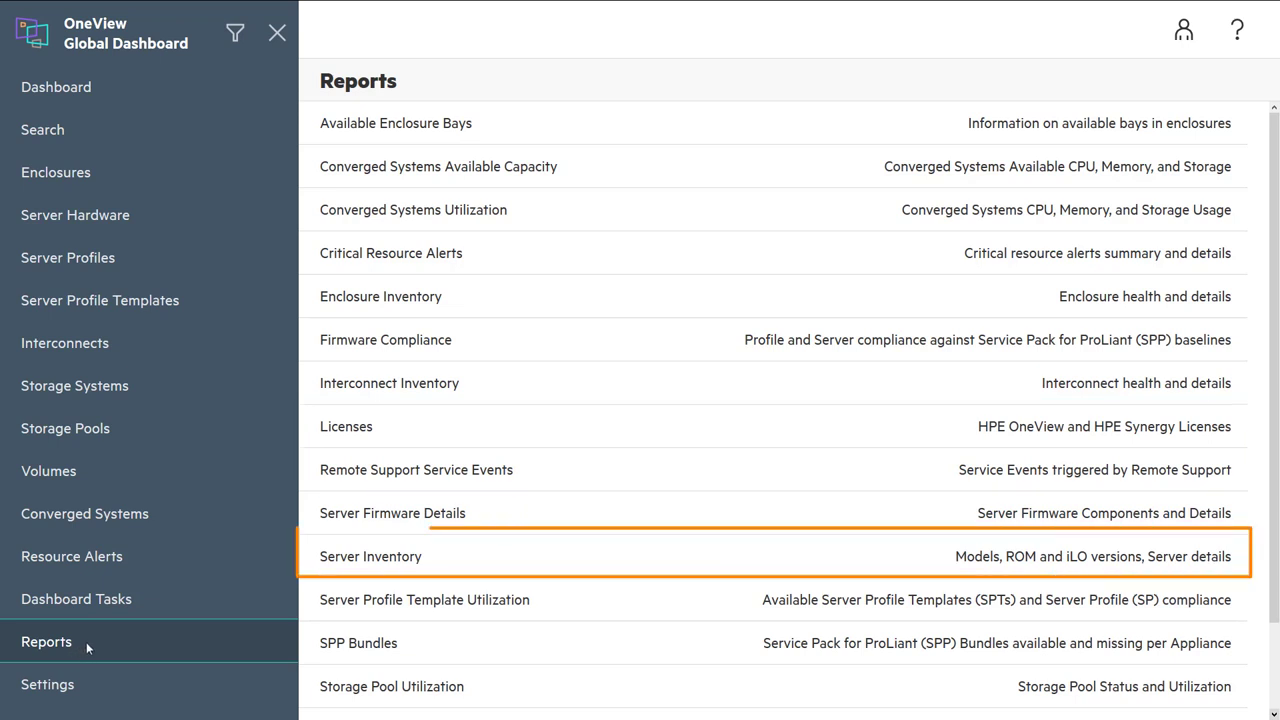
Open the Server Inventory report and scroll down to the 849-server hardware table.
left_click(370, 556)
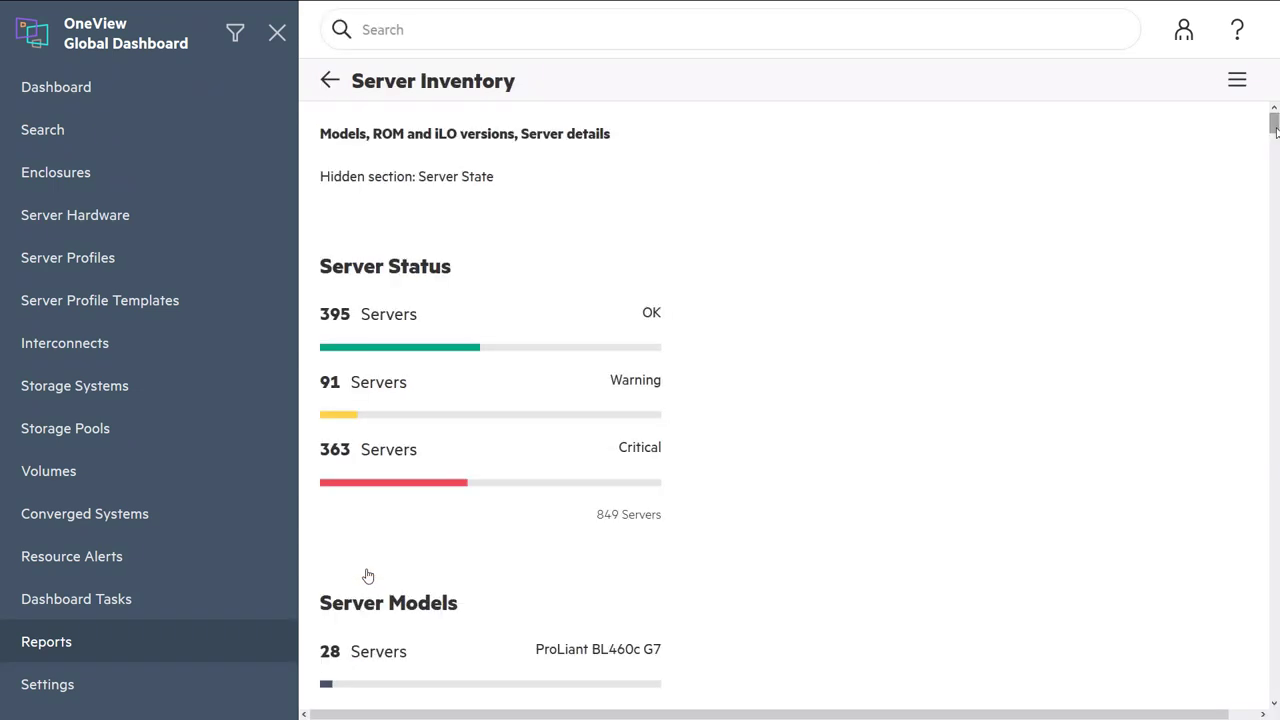
scroll("down", 3)
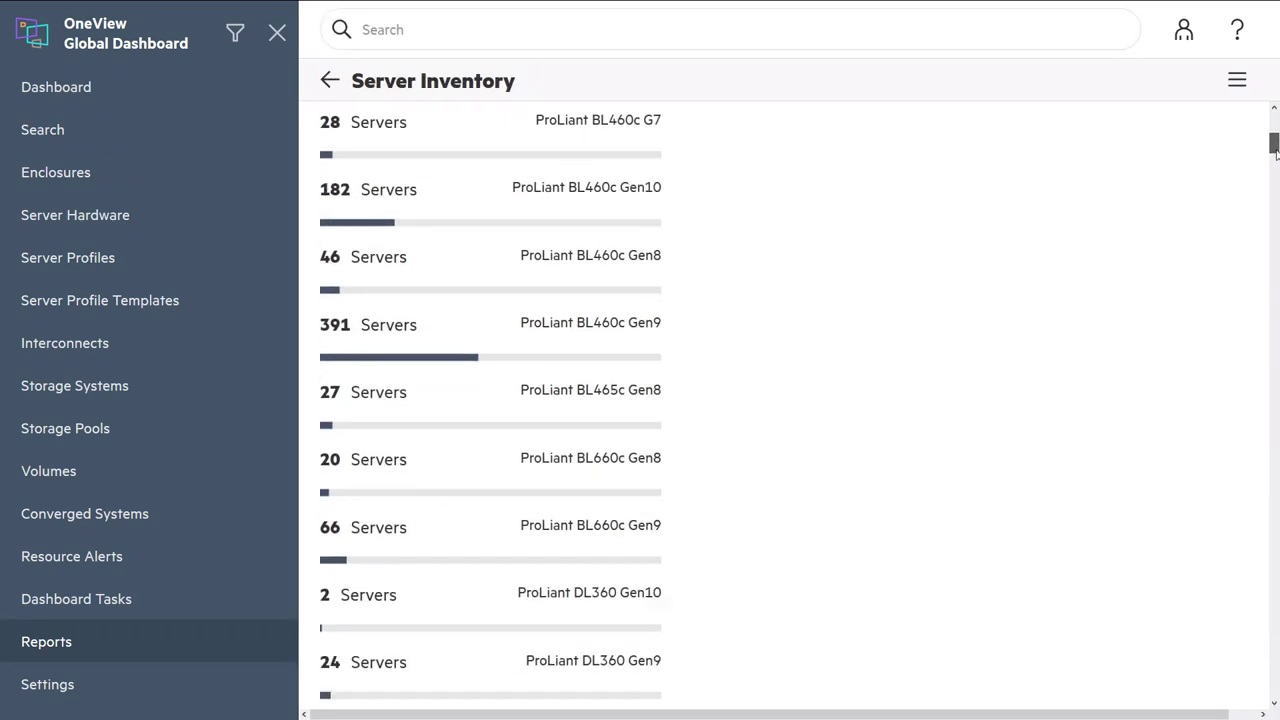
scroll("down", 3)
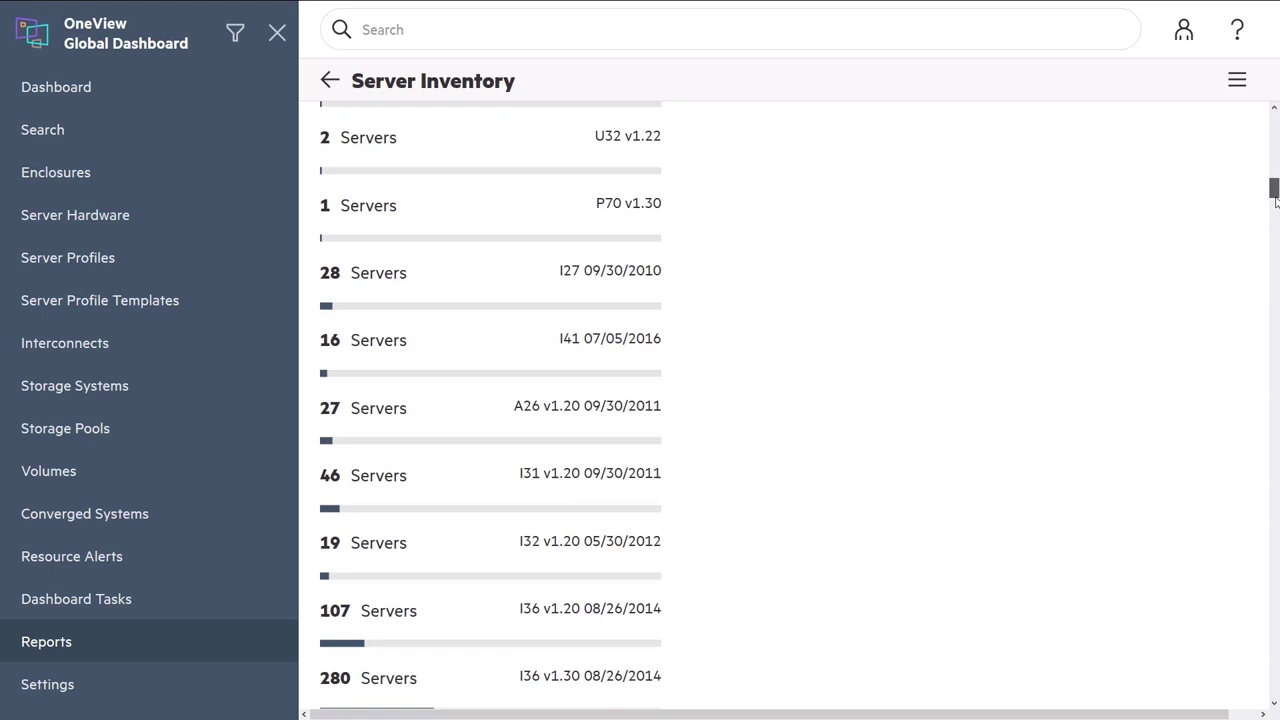
scroll("down", 3)
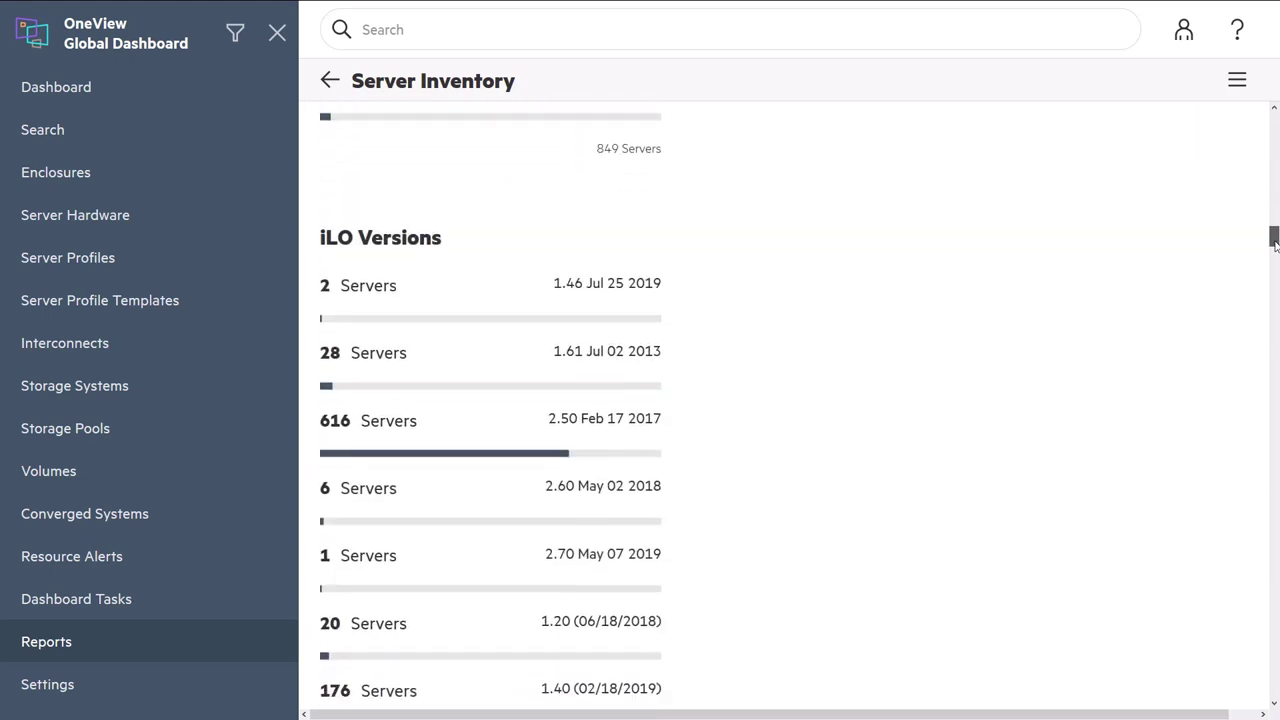
scroll("down", 3)
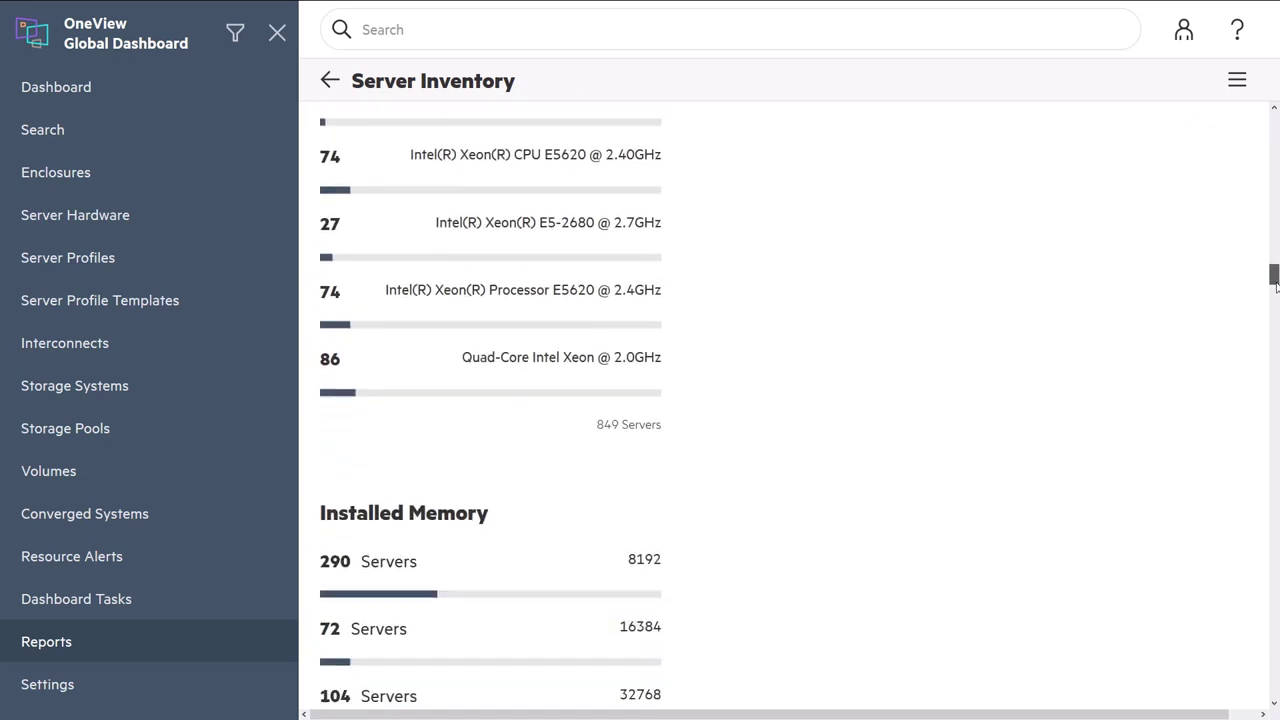
scroll("down", 3)
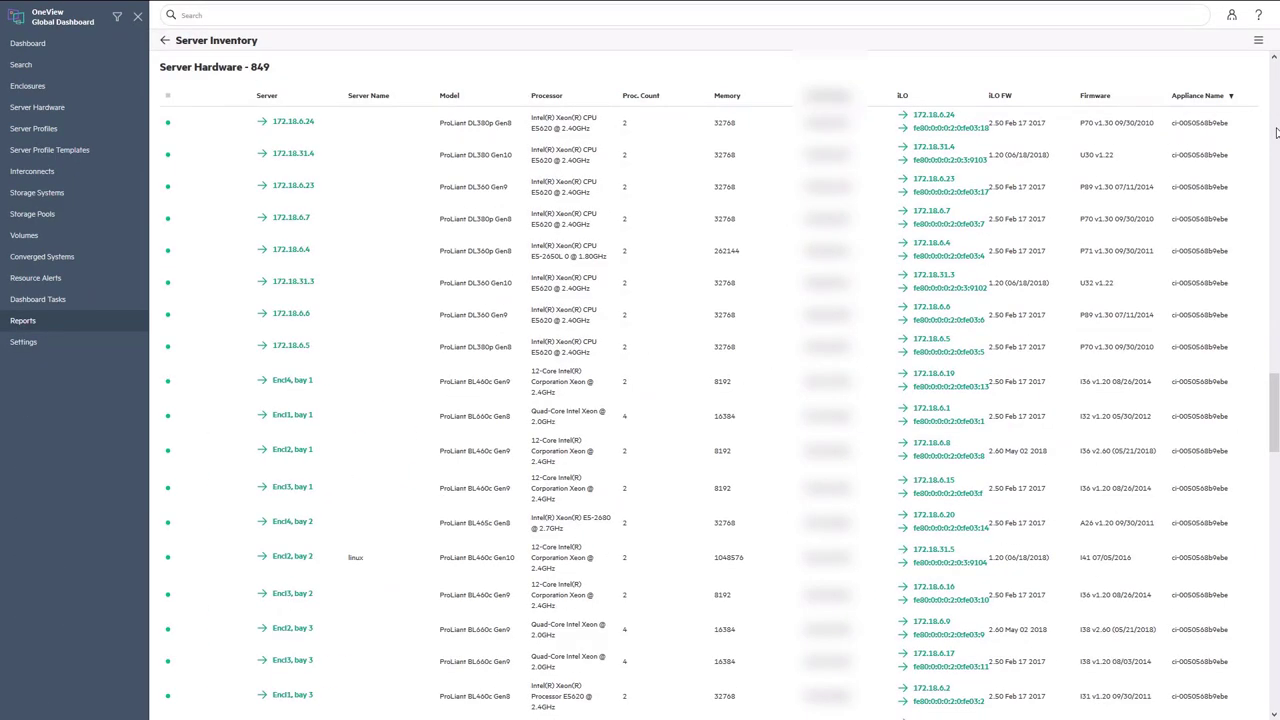
scroll("down", 3)
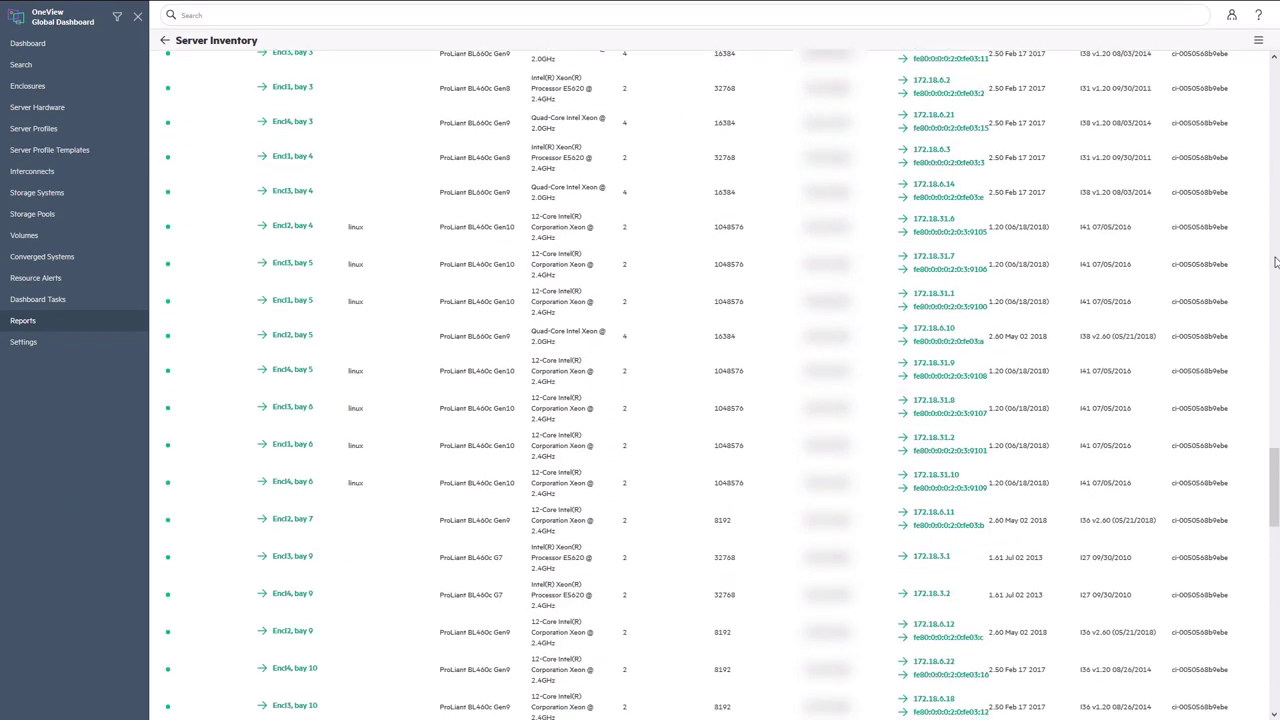
scroll("down", 3)
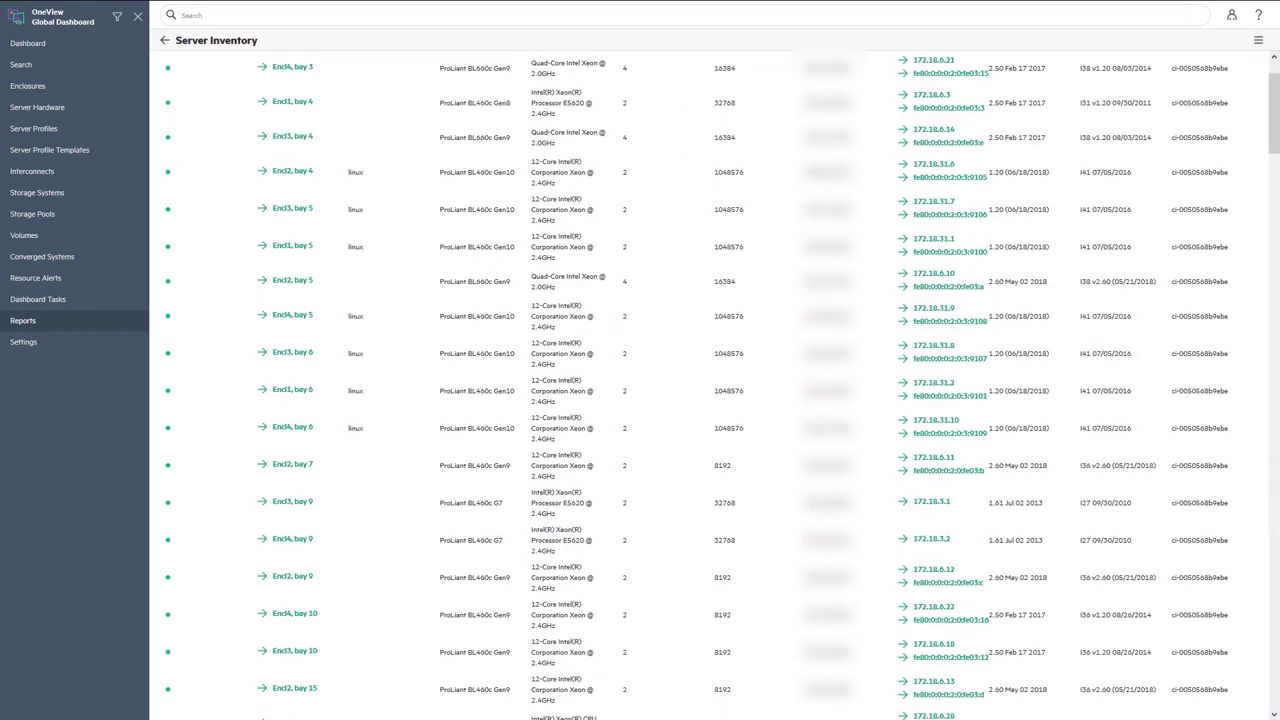
Customize the Server Inventory report to exclude the Server Status section.
left_click(1239, 80)
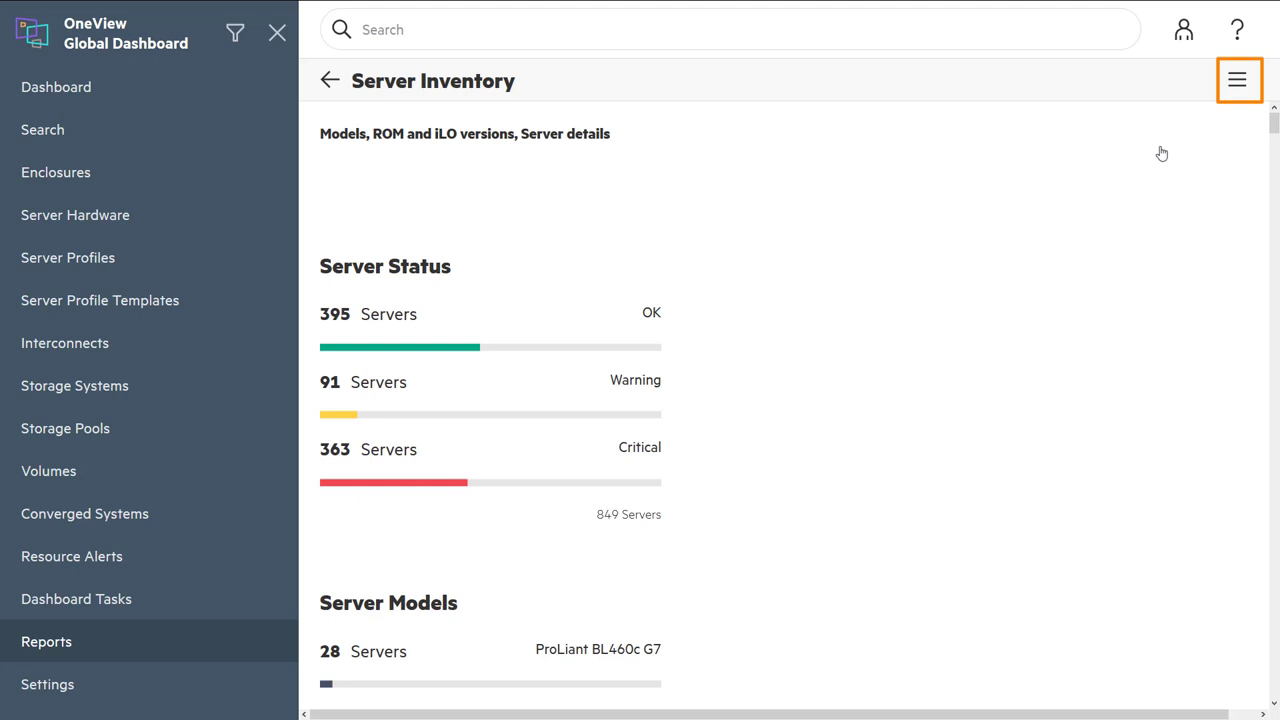
left_click(1239, 80)
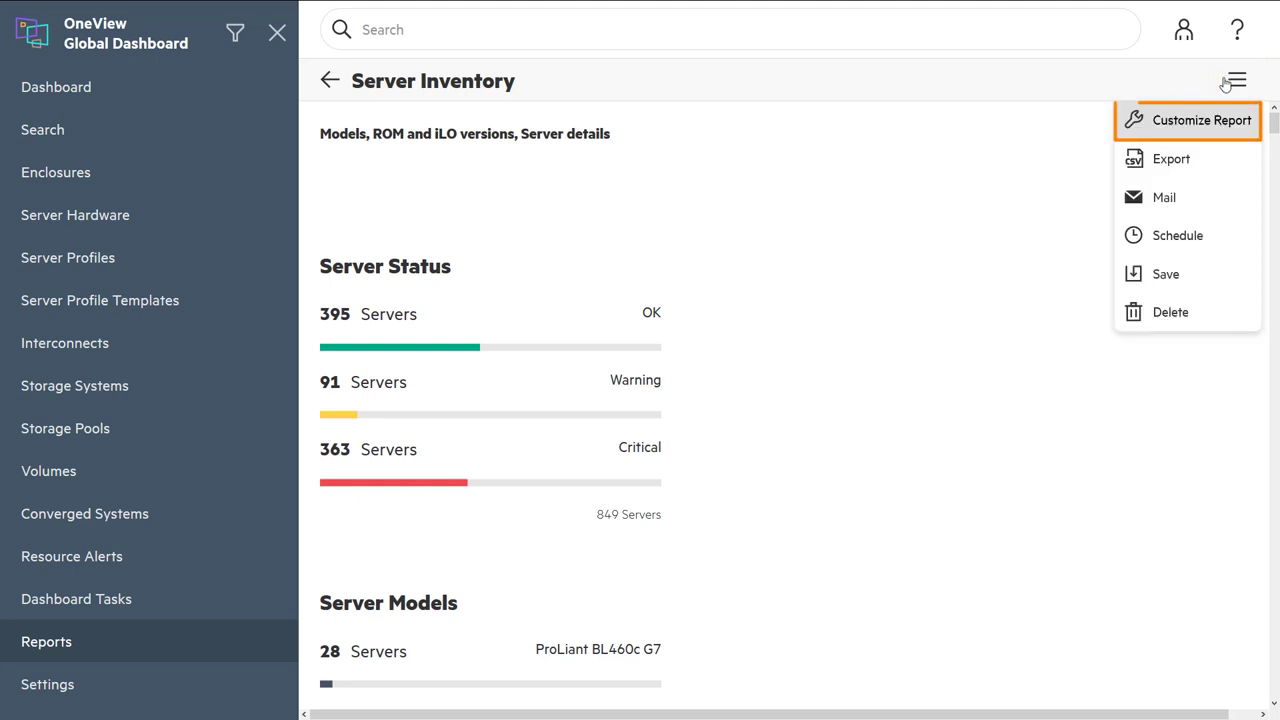
left_click(1199, 120)
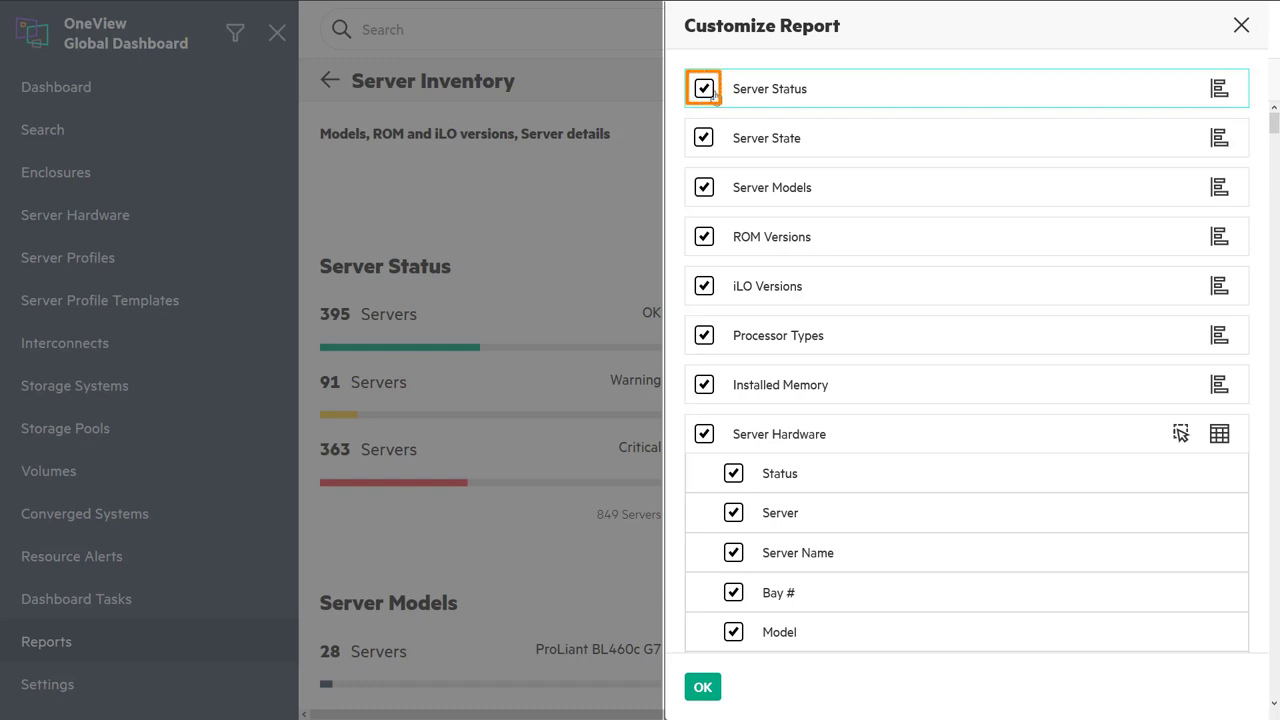
left_click(703, 88)
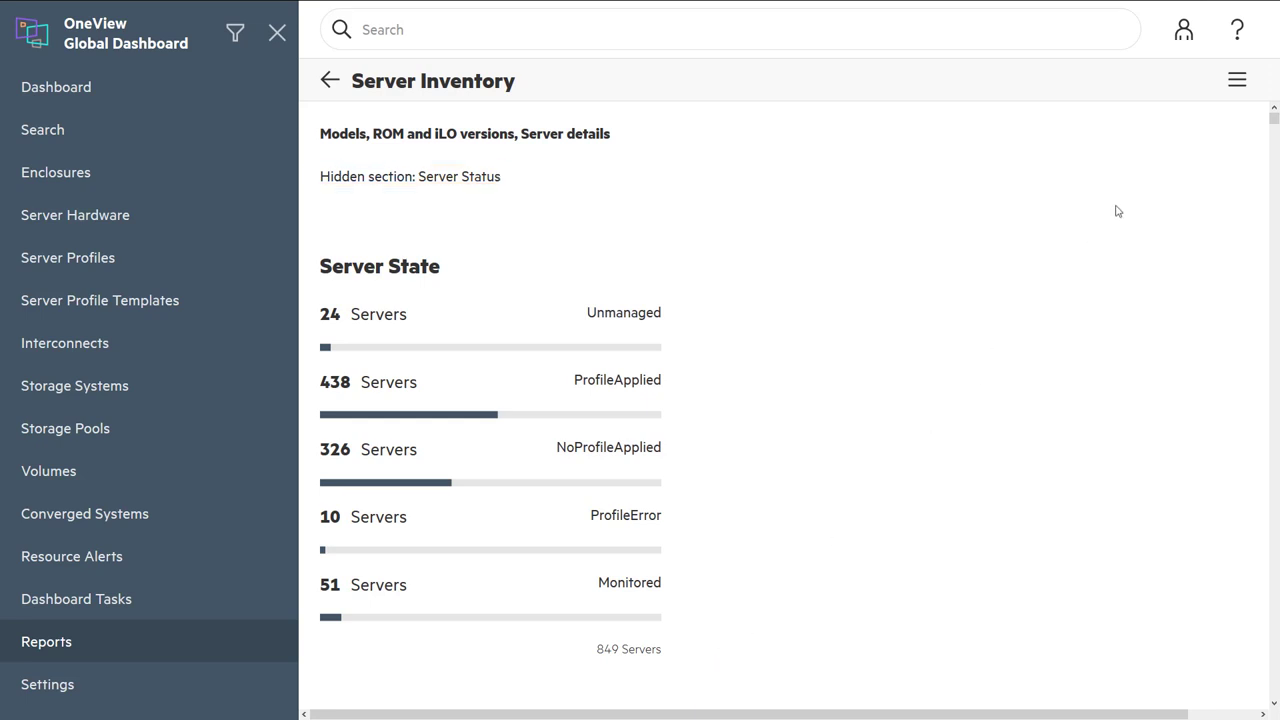
Open the Update Schedule panel from the Server Inventory report's menu.
left_click(1237, 80)
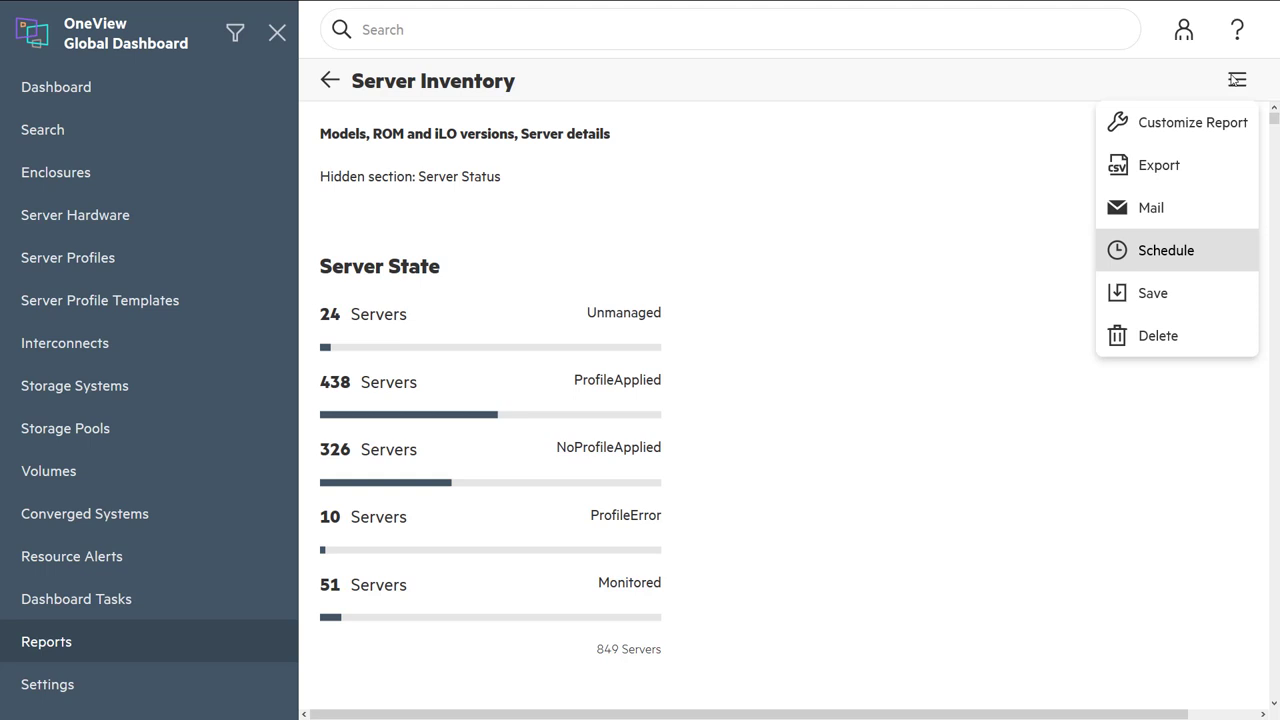
mouse_move(1175, 293)
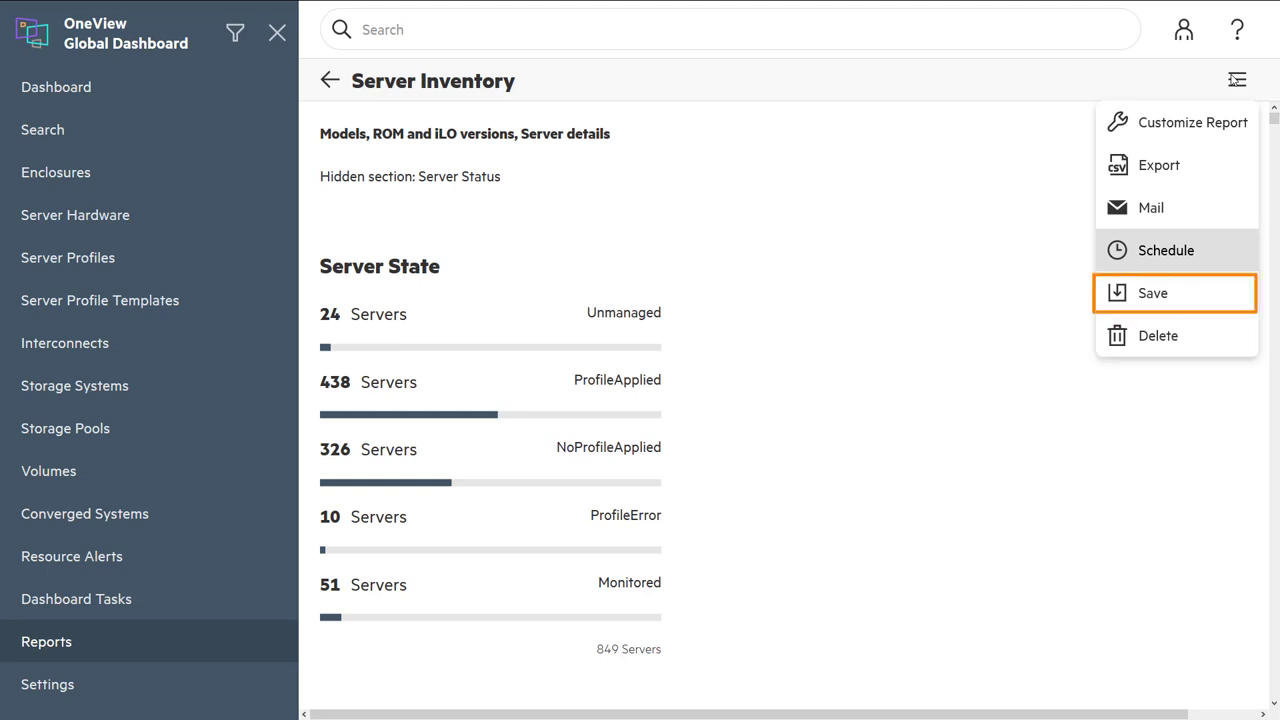
mouse_move(1177, 208)
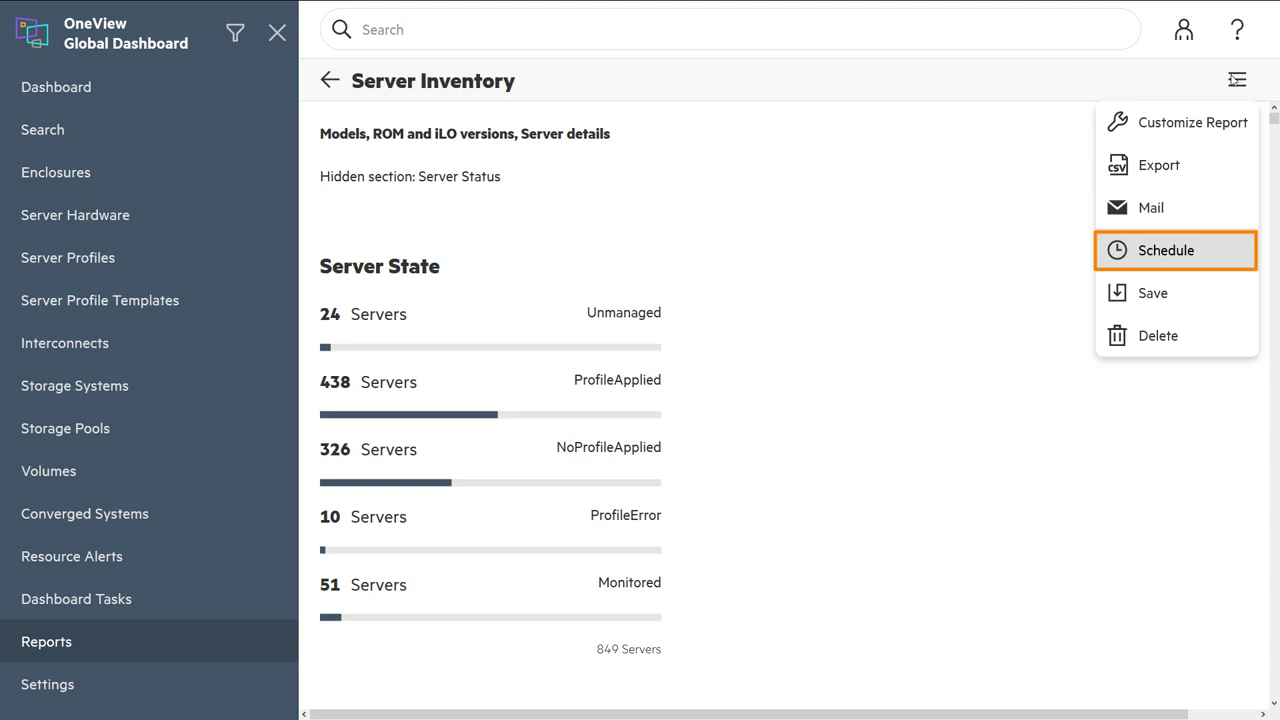
mouse_move(1185, 258)
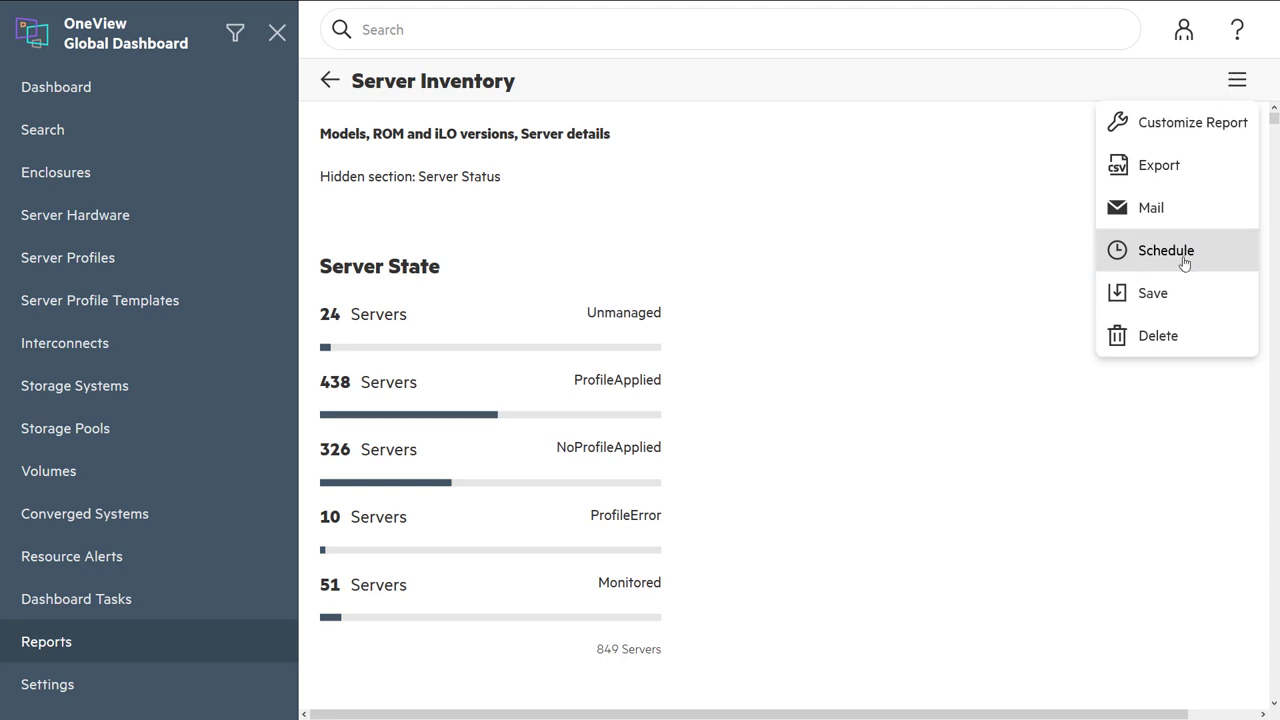
left_click(1165, 250)
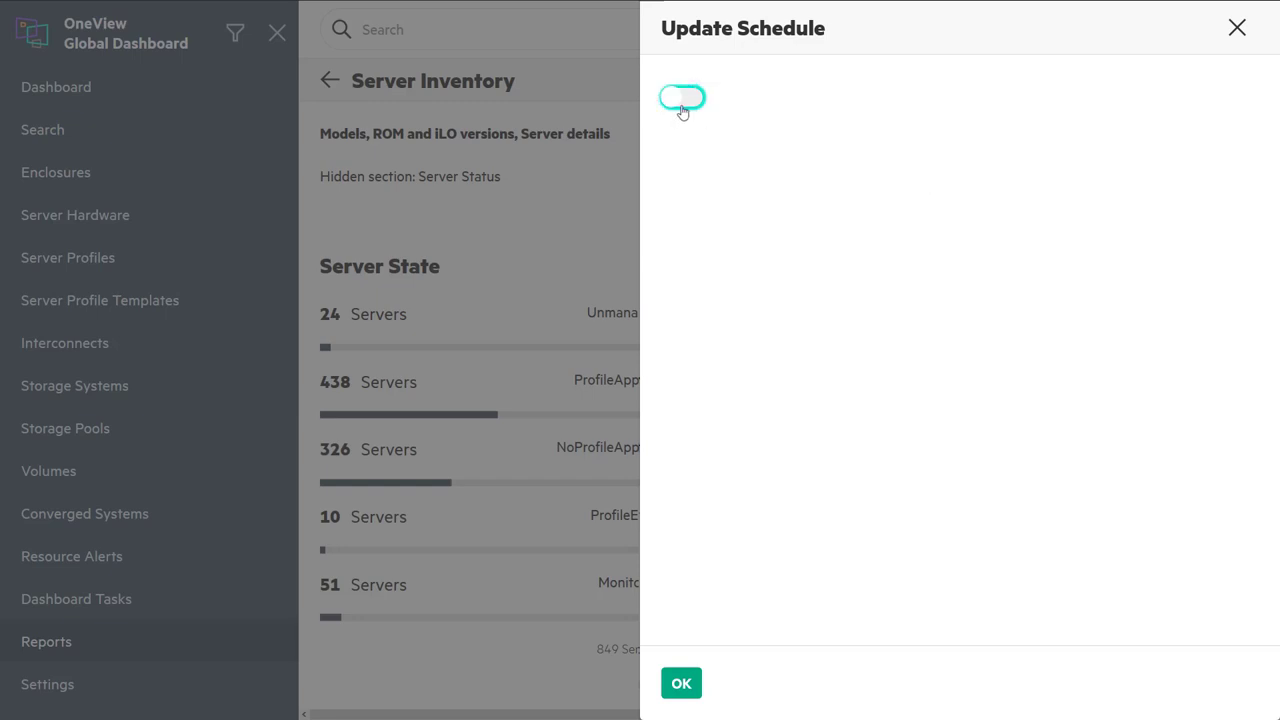
left_click(682, 97)
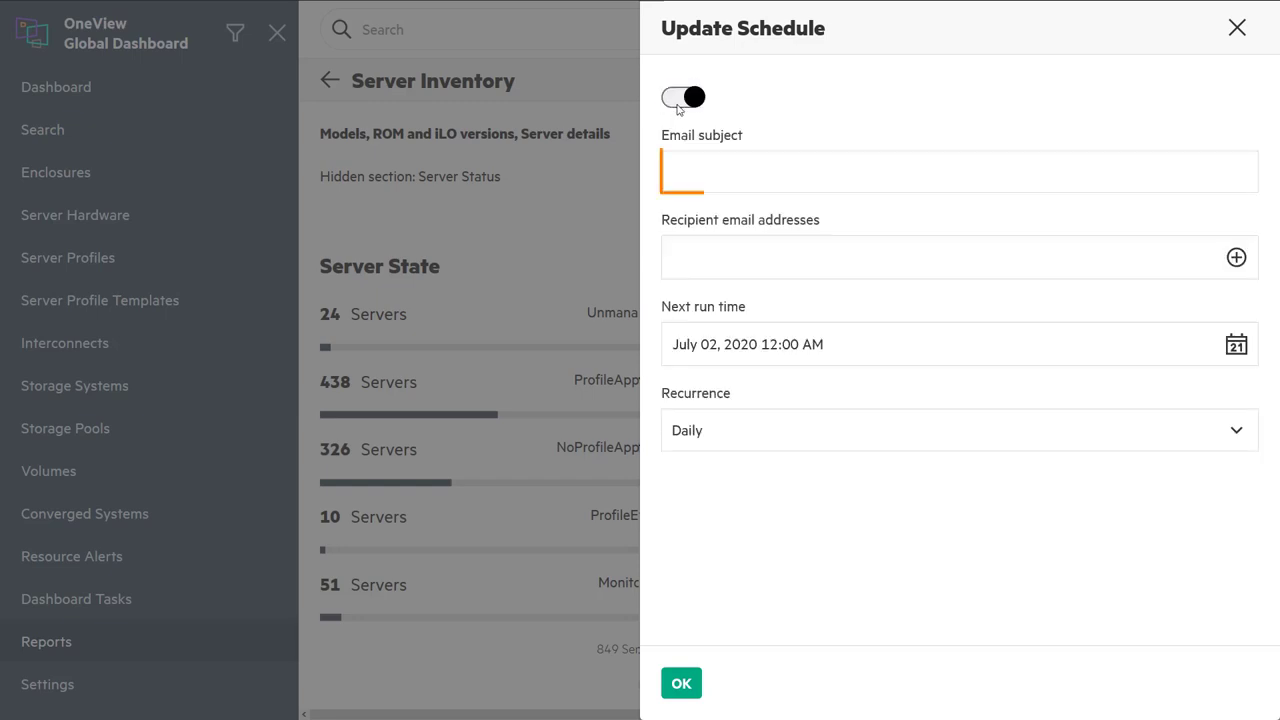
type("Server Inventory Report")
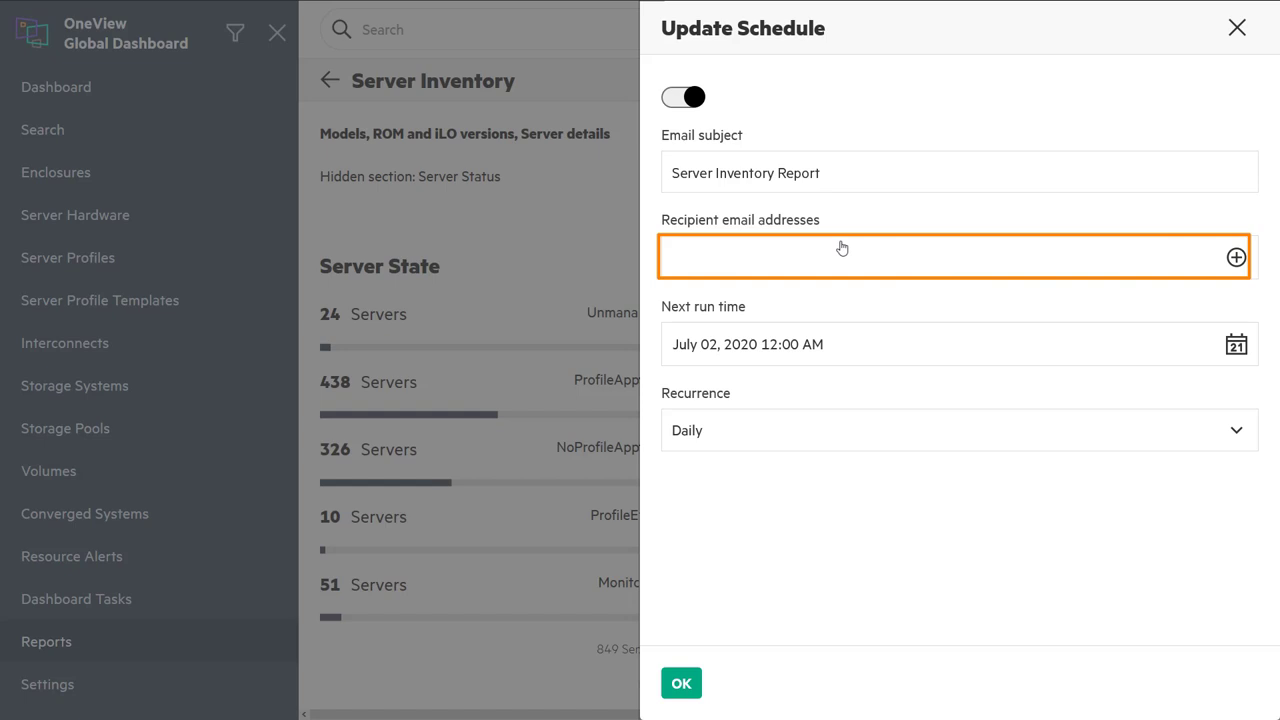
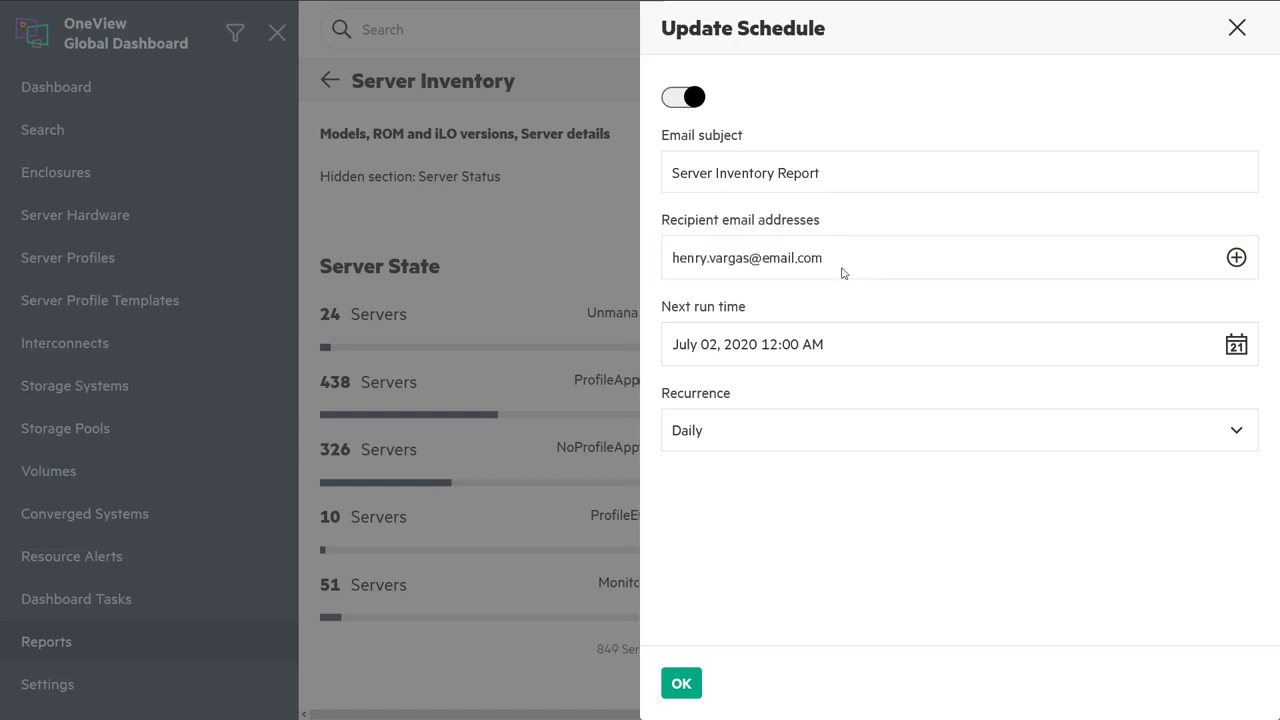
mouse_move(1023, 308)
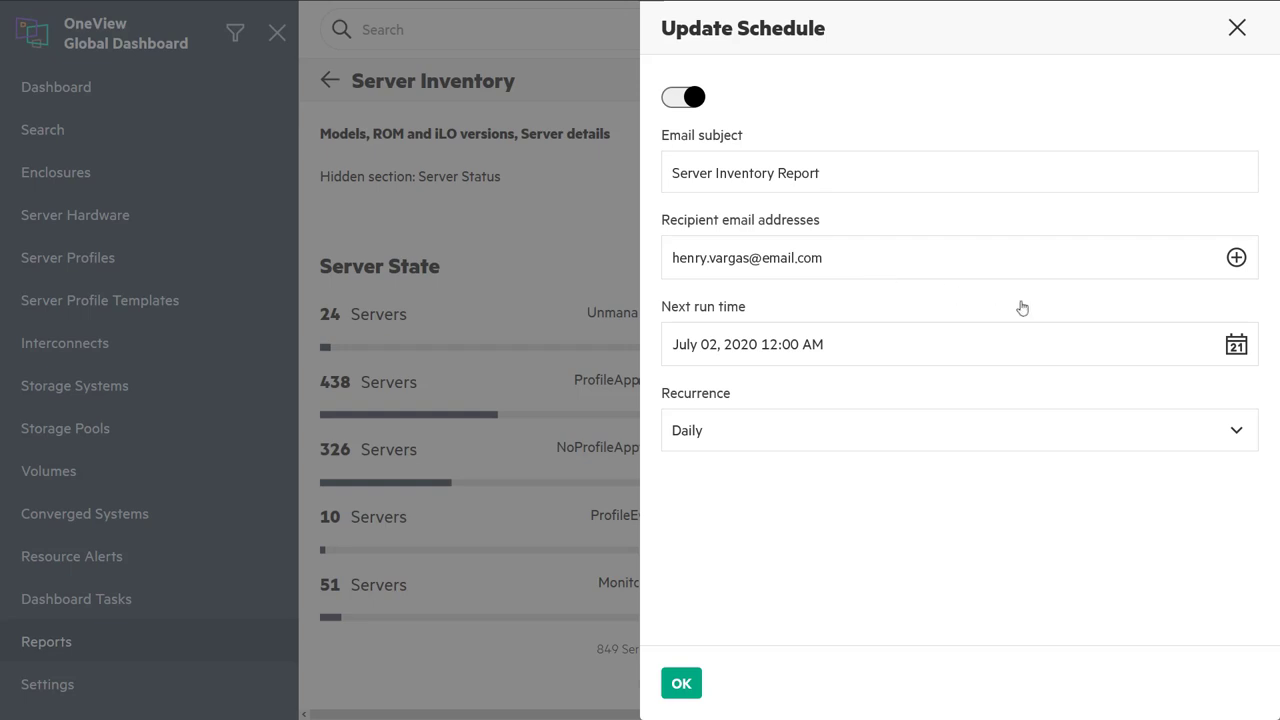
Set the next run to July 2, 2020 with Daily recurrence and save.
left_click(1236, 344)
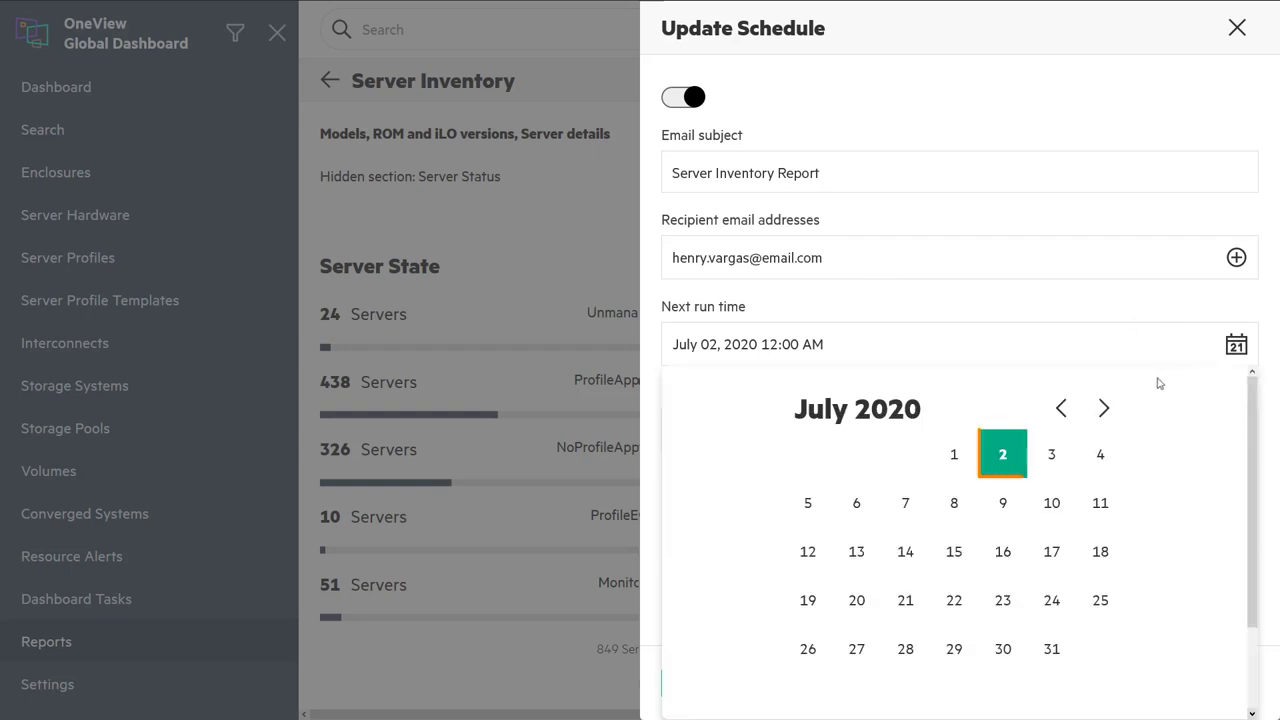
left_click(1002, 453)
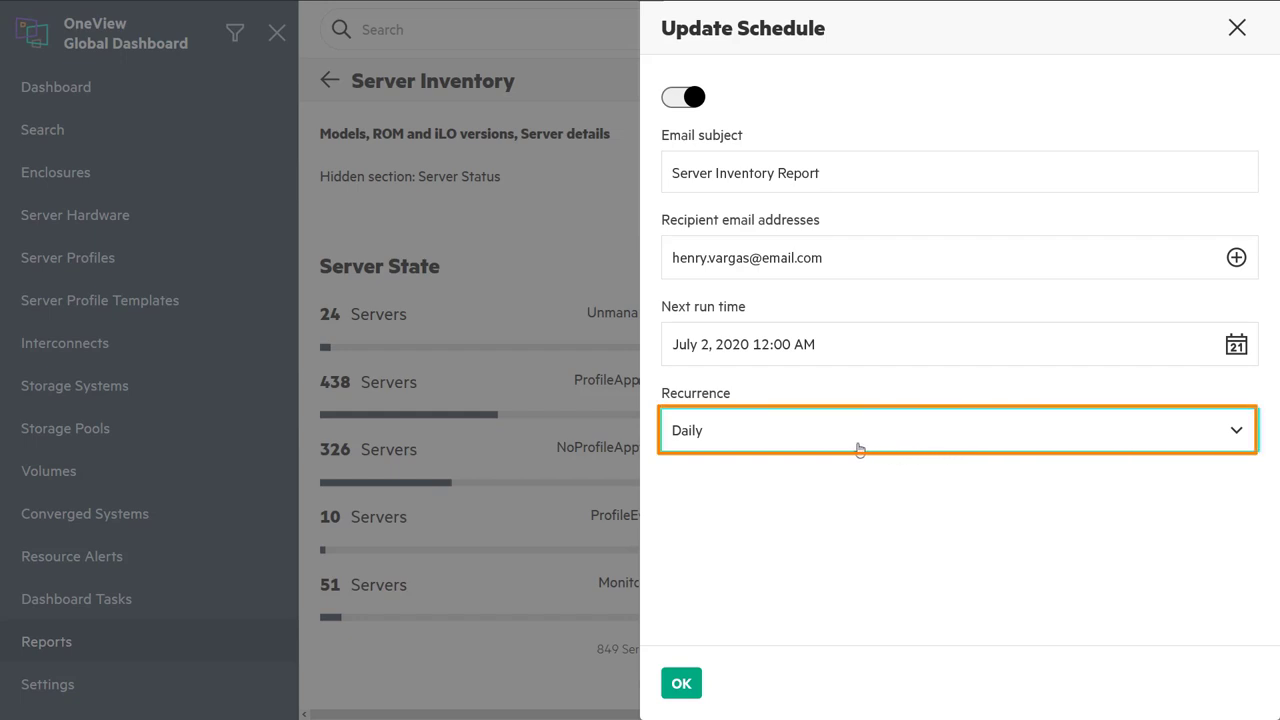
left_click(957, 430)
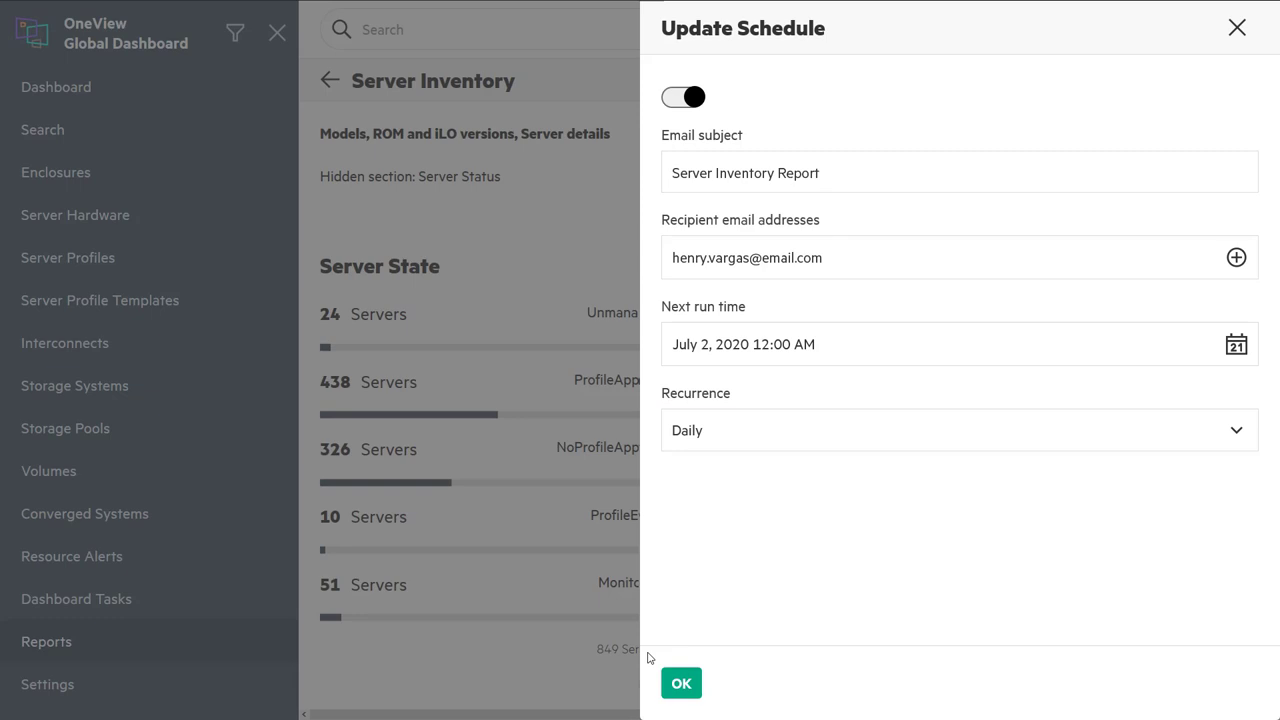
left_click(681, 683)
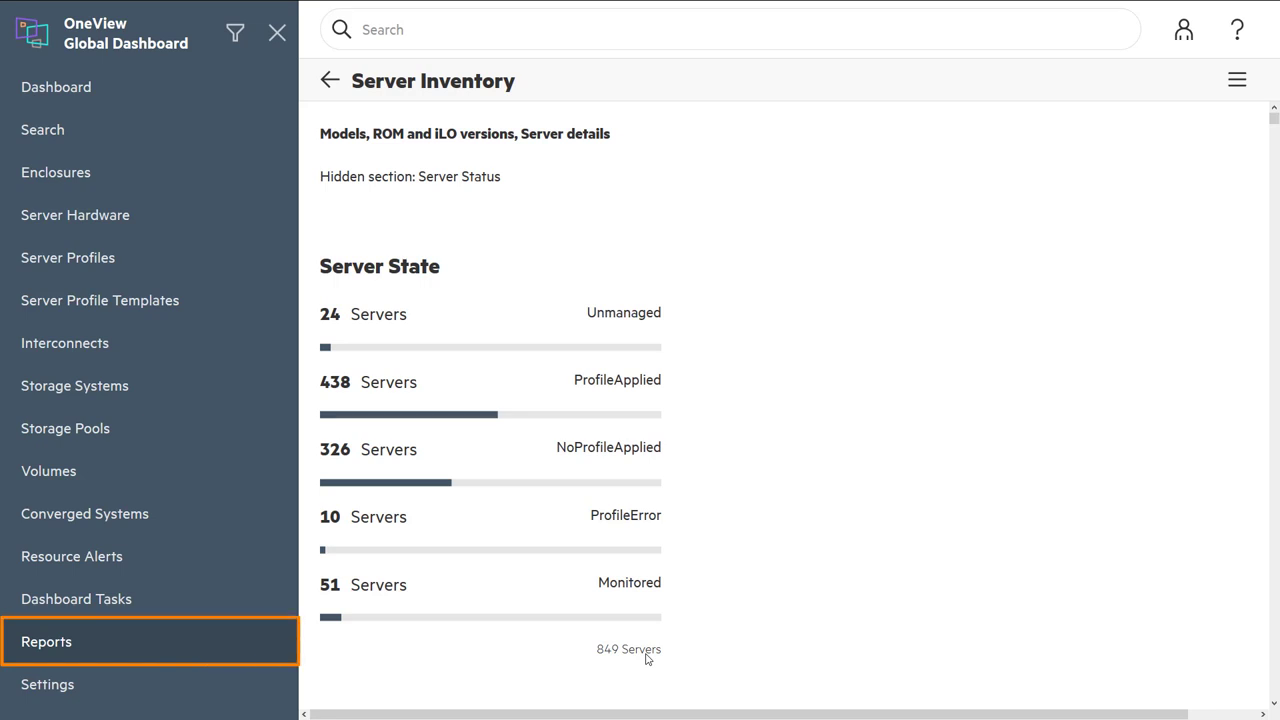
mouse_move(531, 653)
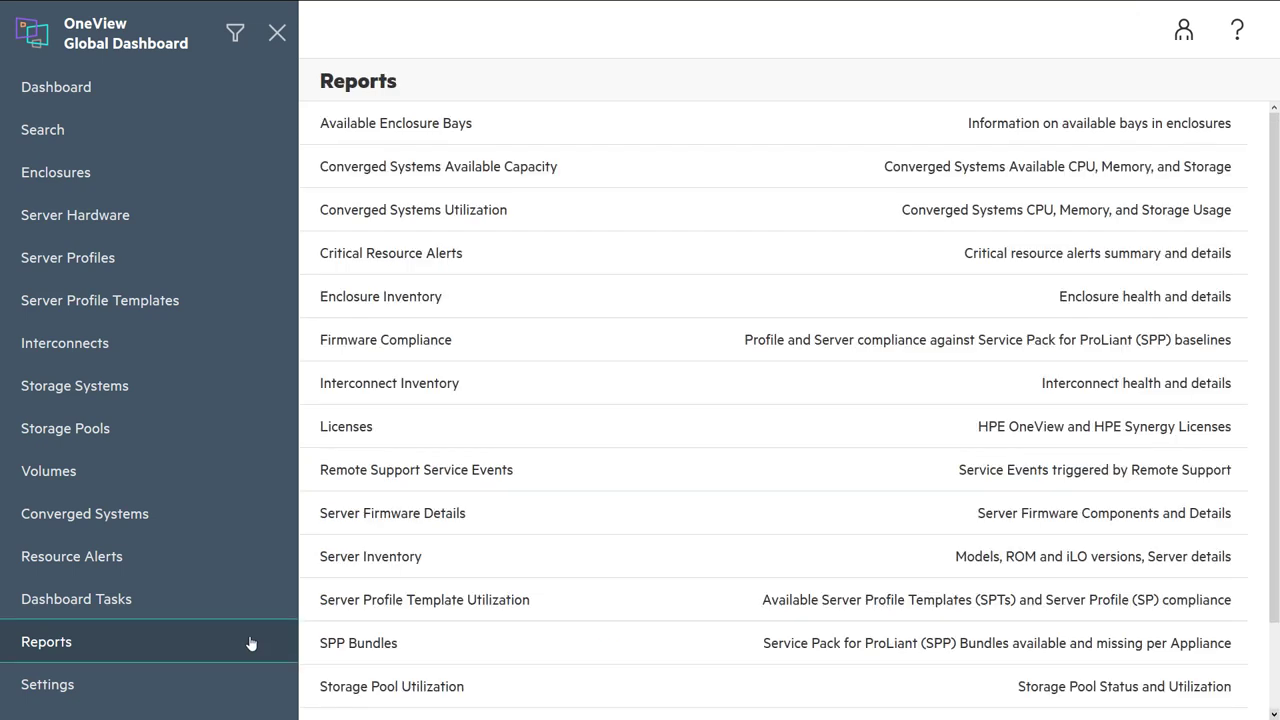
Open the Server Firmware Details report from the Reports list.
left_click(392, 513)
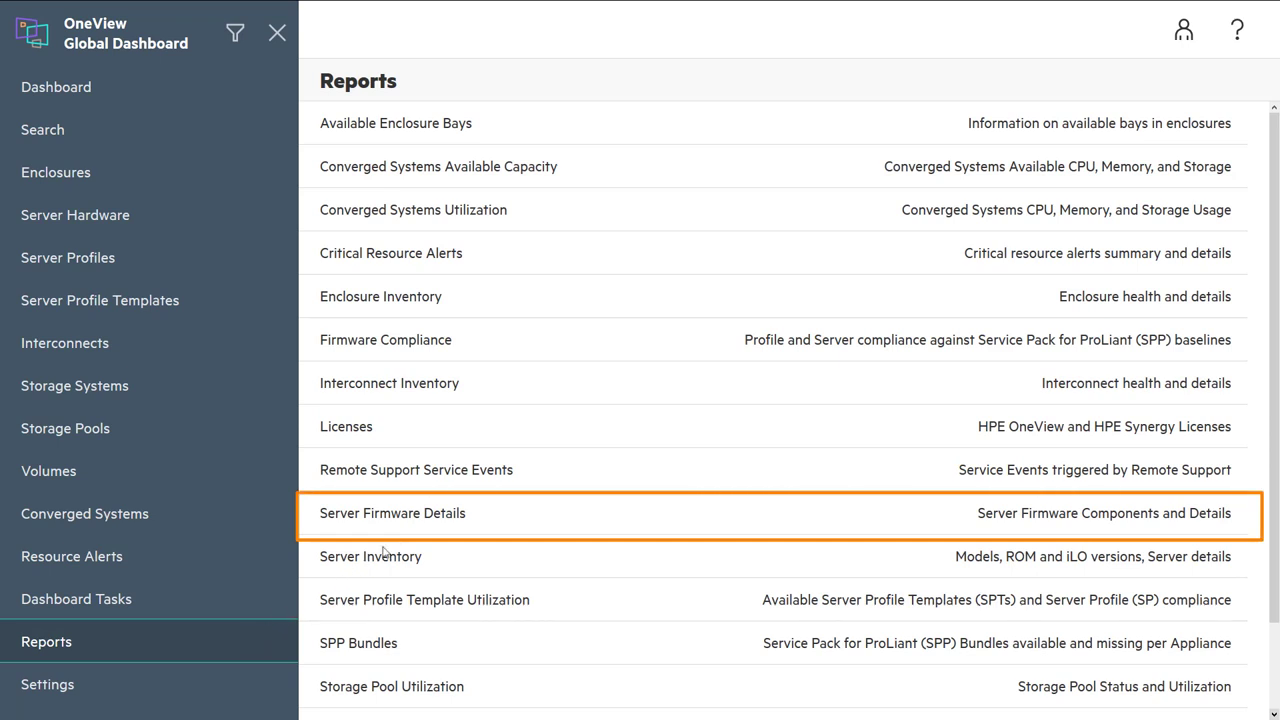
left_click(392, 513)
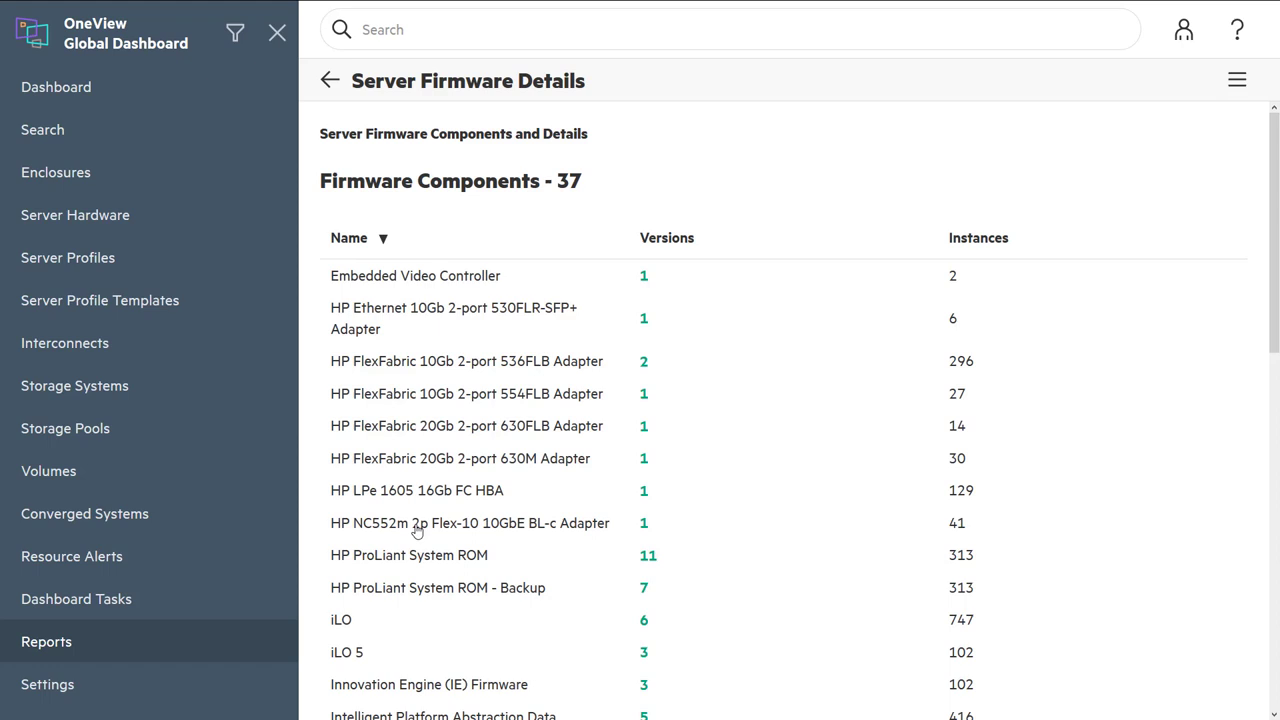
Drill into firmware instances by version, then Embedded Video Controller 2.5's two instances.
left_click(644, 275)
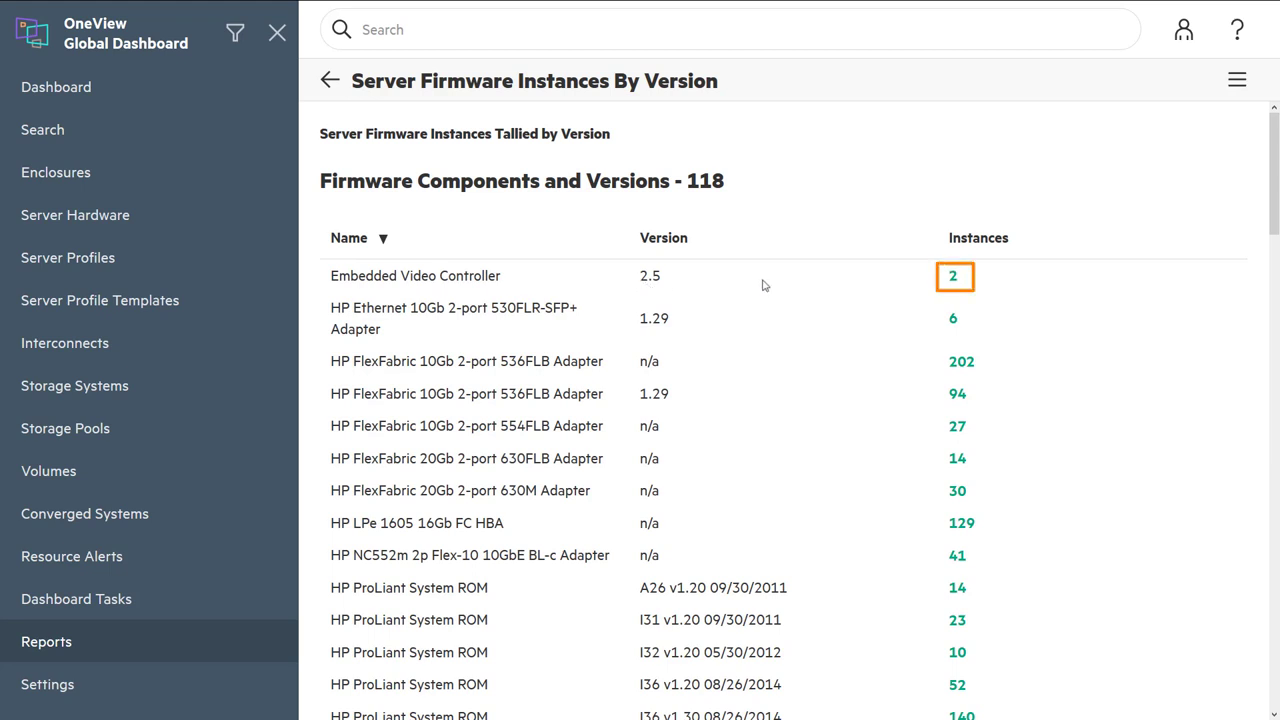
left_click(953, 276)
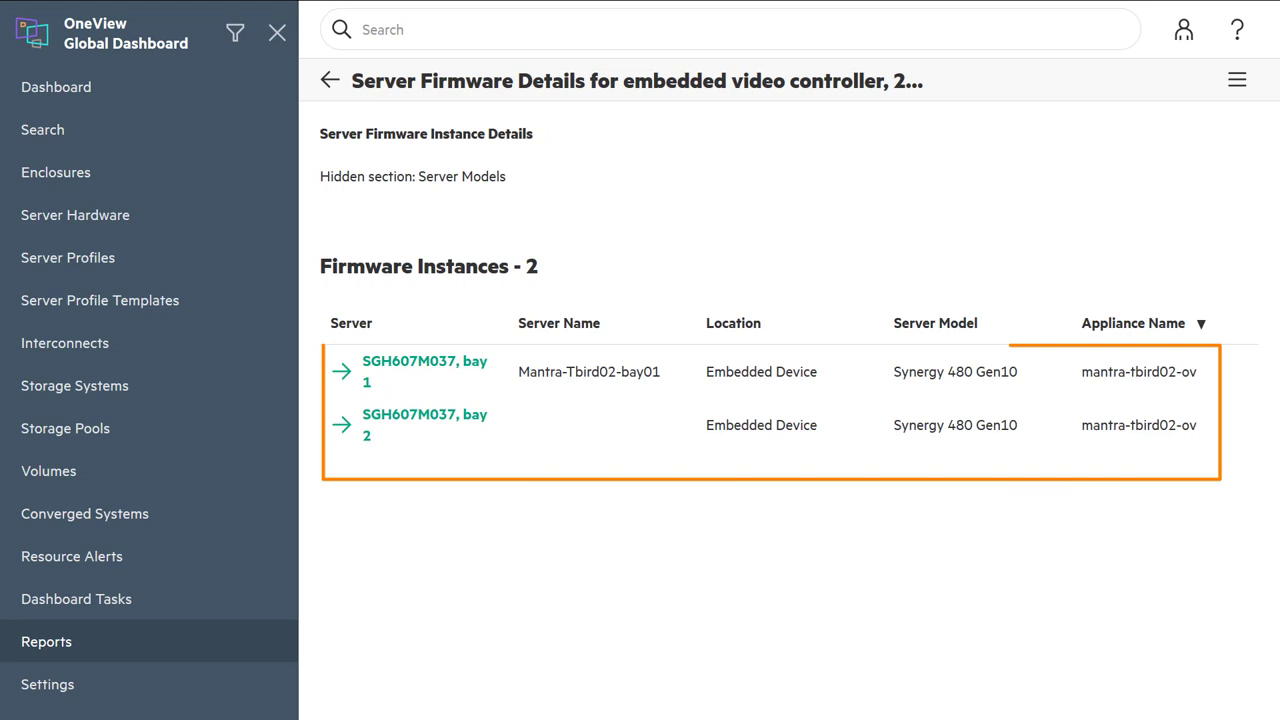